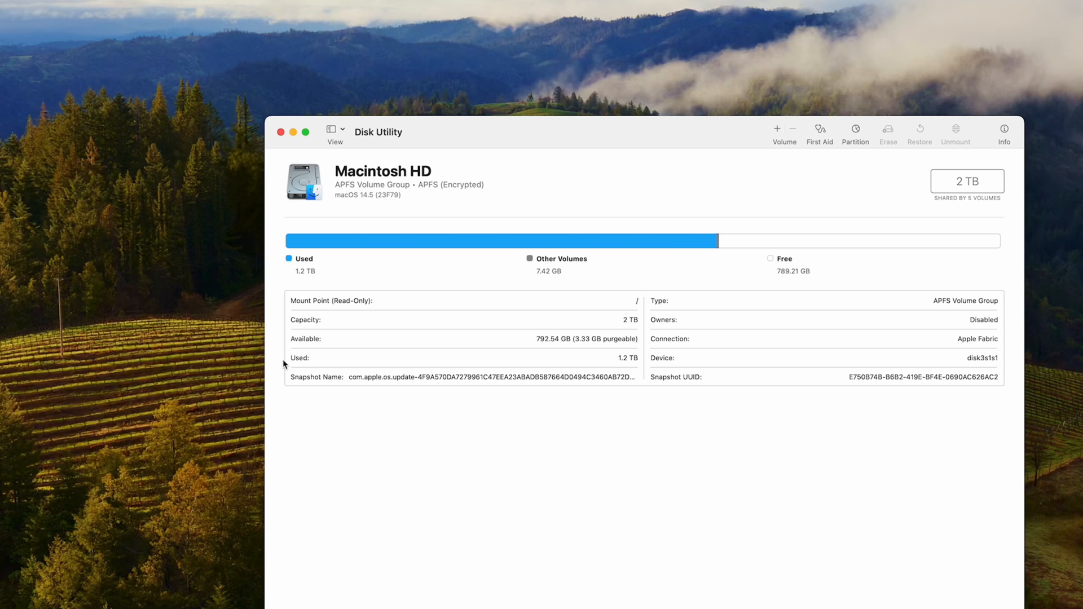
- Start the RAID Assistant and choose a Concatenated (JBOD) set
click(275, 17)
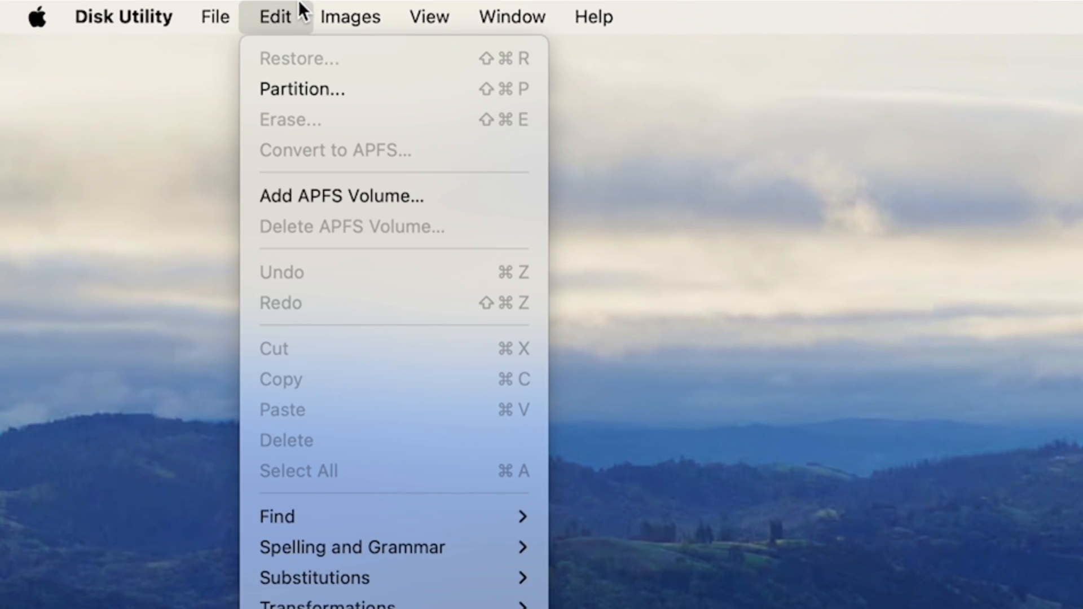
click(214, 17)
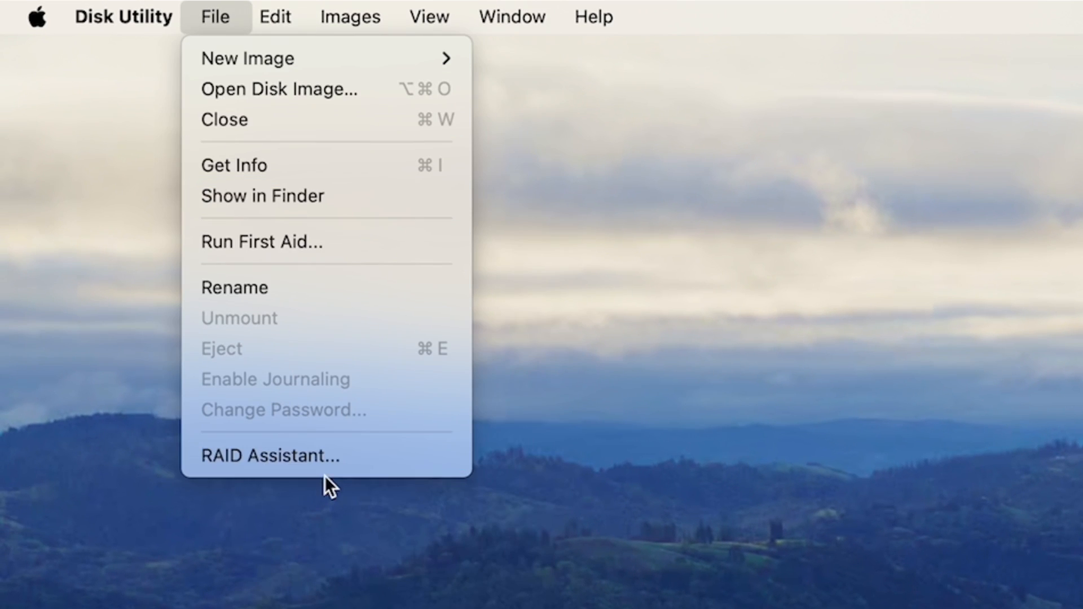
click(269, 455)
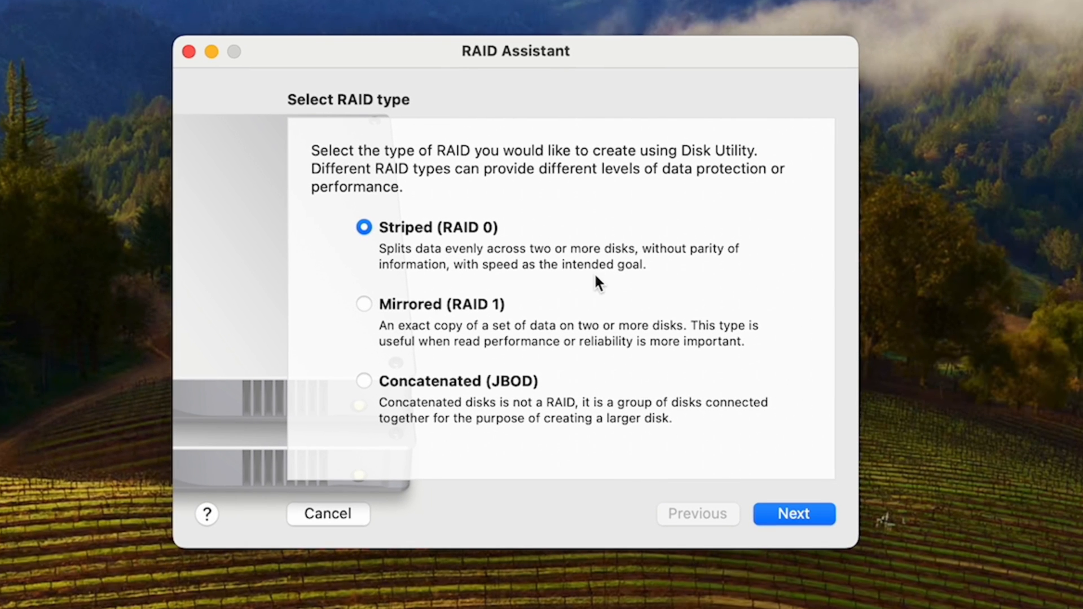
click(365, 380)
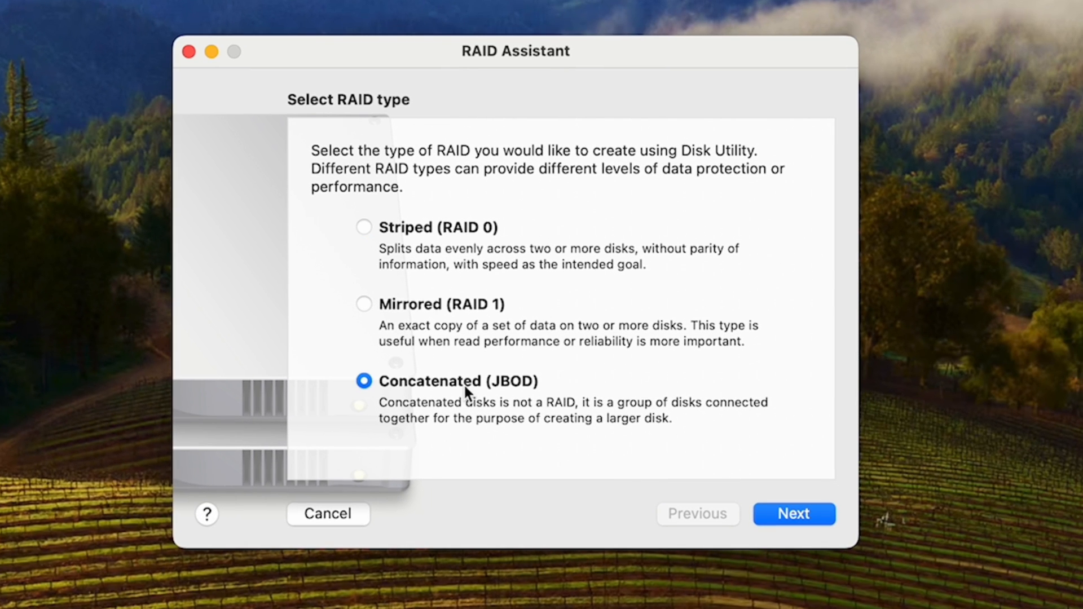
click(793, 515)
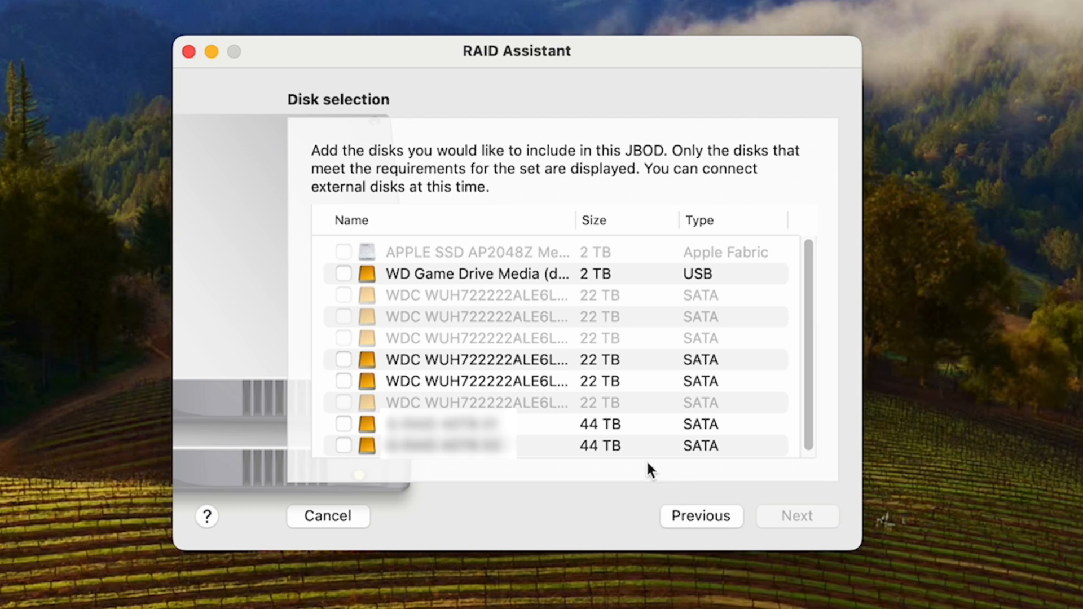
- Add the 22 TB WDC SATA drives and continue to the set properties
click(344, 380)
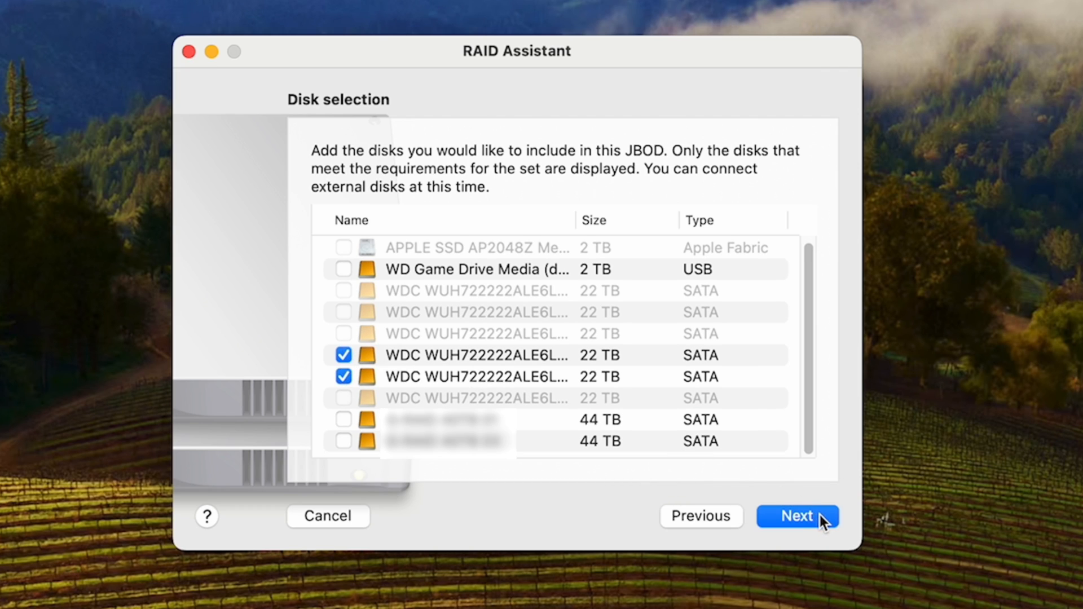
click(798, 516)
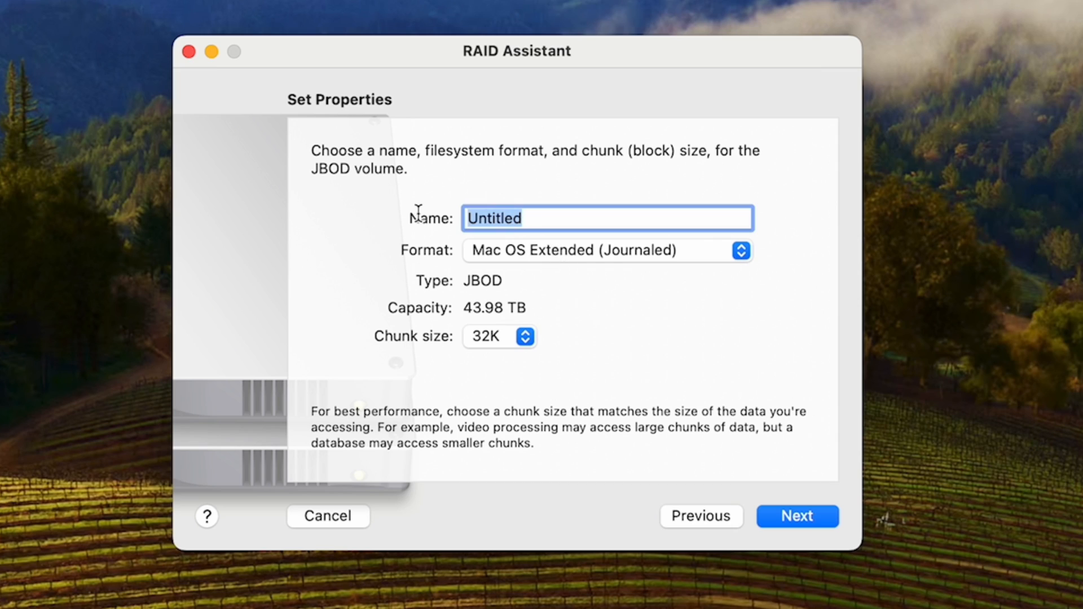
- Name the set G-RAID MIRROR in Mac OS Extended (Journaled) and confirm erasing to create it
text(G-)
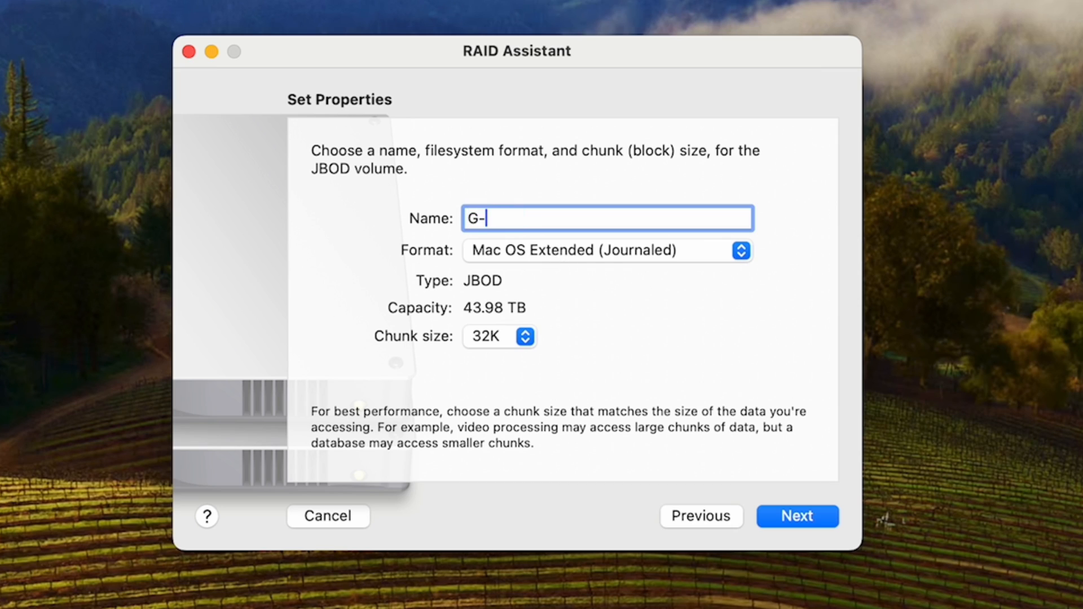
text(RAID)
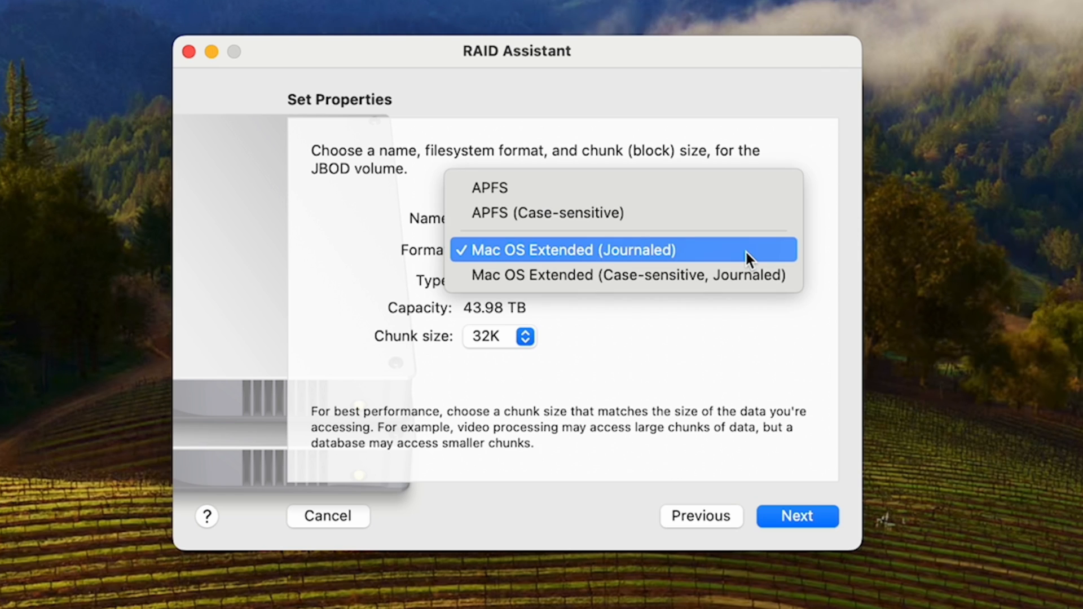
click(798, 515)
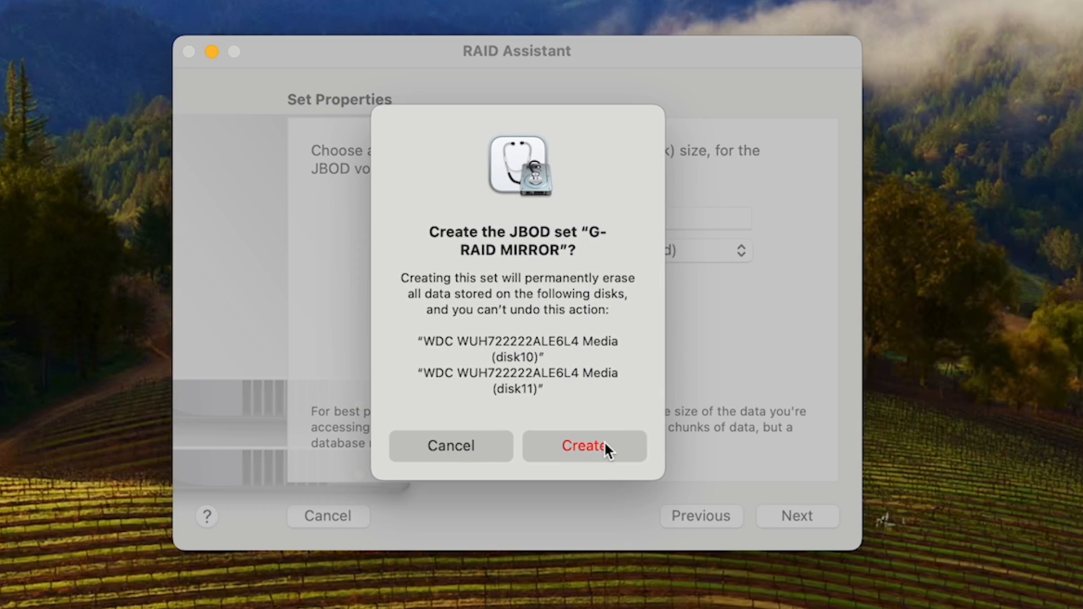
click(583, 445)
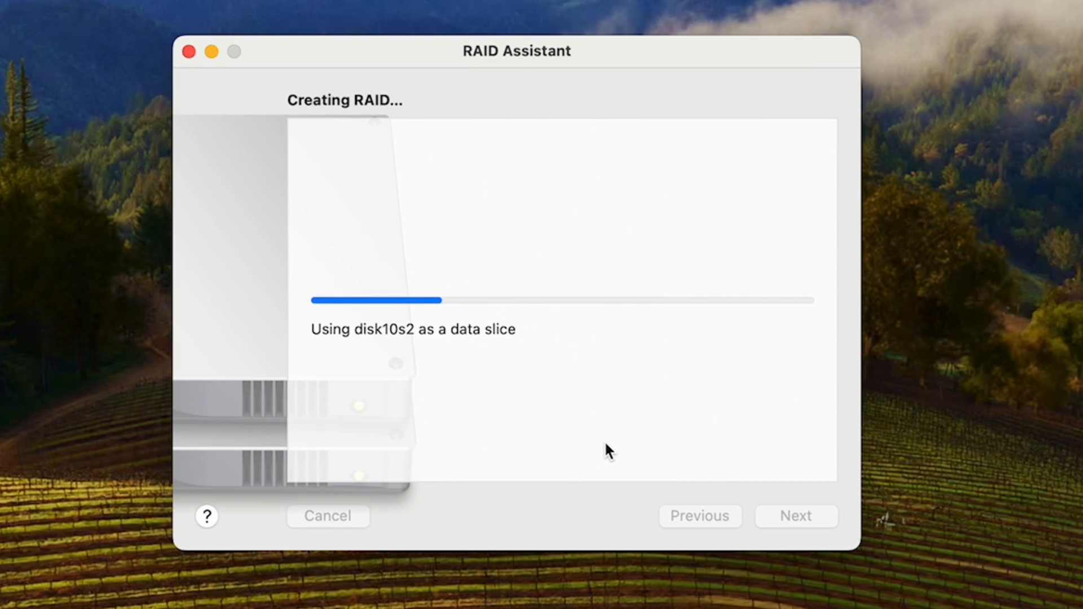